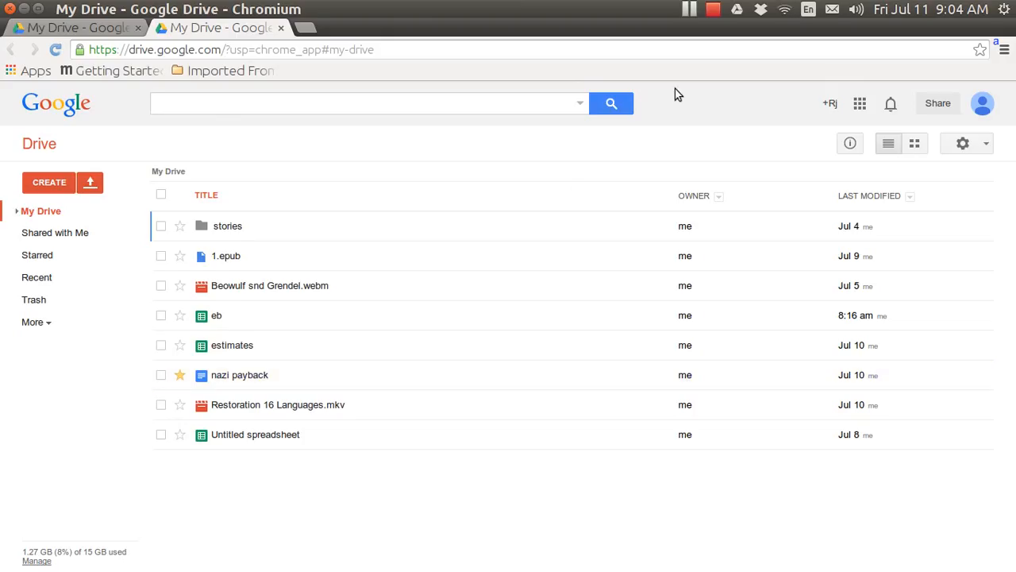
{"action": "mouse_move", "coordinate": [739, 14]}
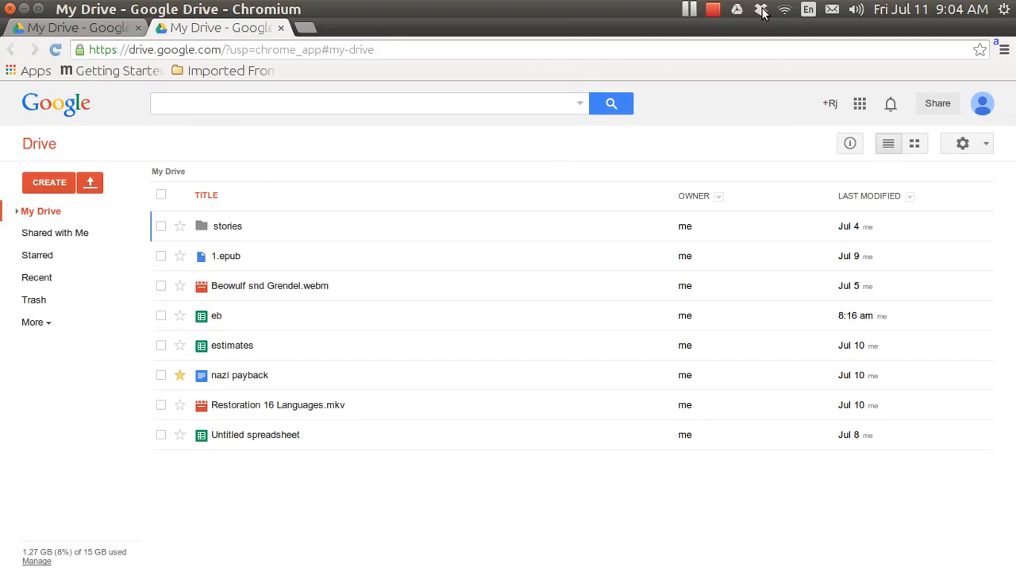
Show the local Dropbox folder in a file window beside the My Drive page.
{"action": "left_click", "coordinate": [760, 10]}
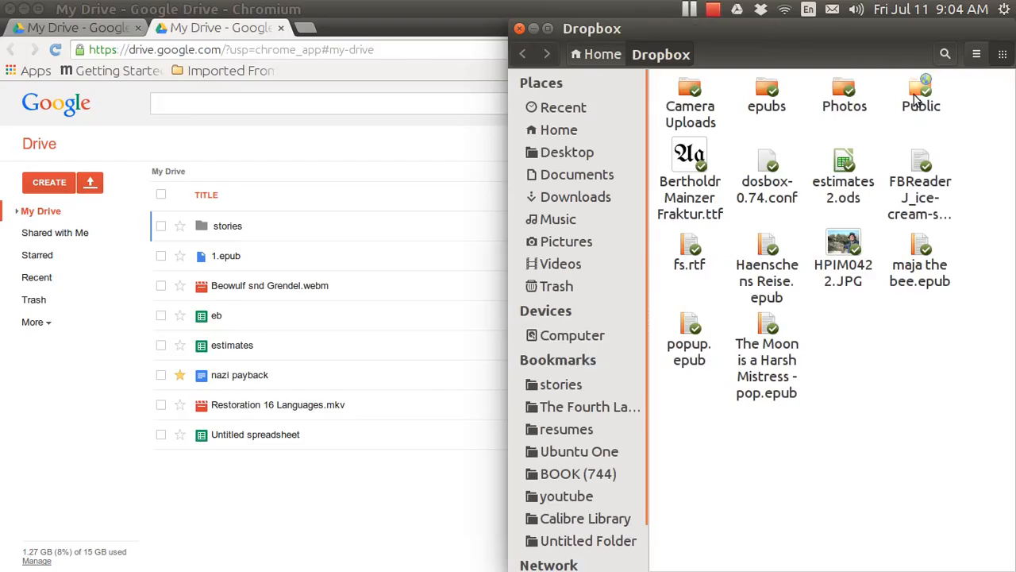
{"action": "mouse_move", "coordinate": [785, 99]}
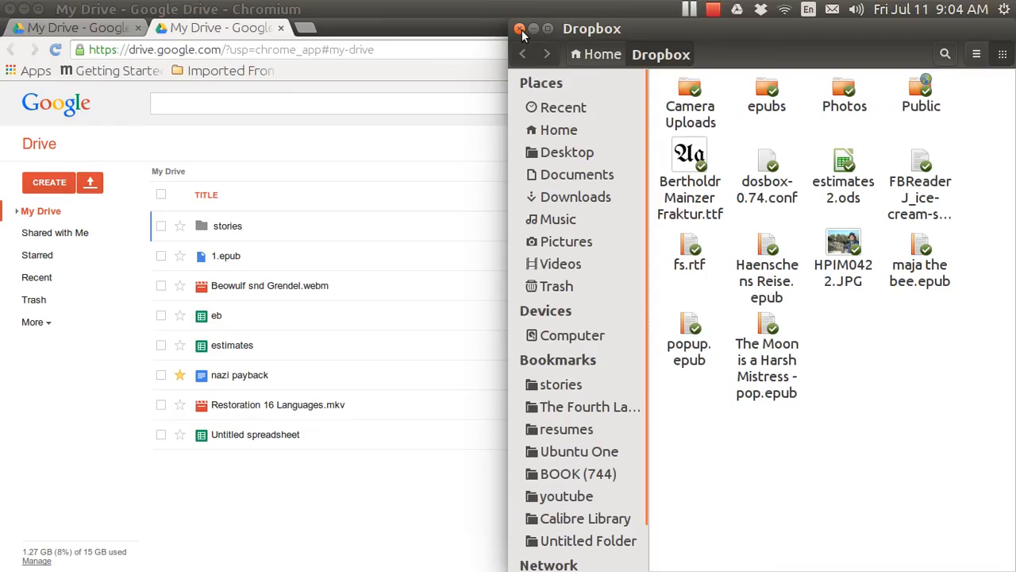
Close Dropbox, view the local Google Drive folder (stories, 1.epub, Beowulf video), then close it.
{"action": "left_click", "coordinate": [521, 28]}
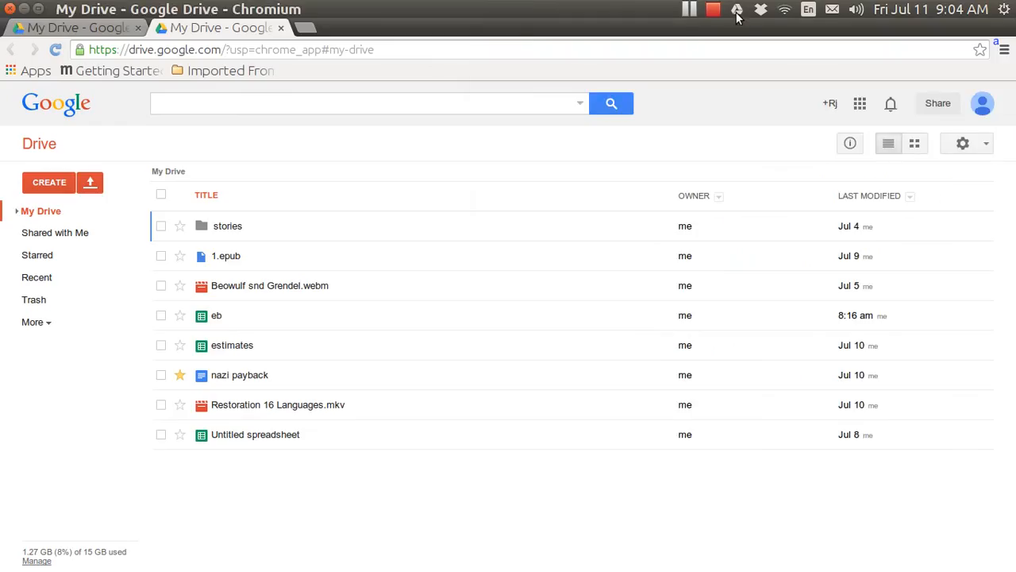
{"action": "left_click", "coordinate": [737, 10]}
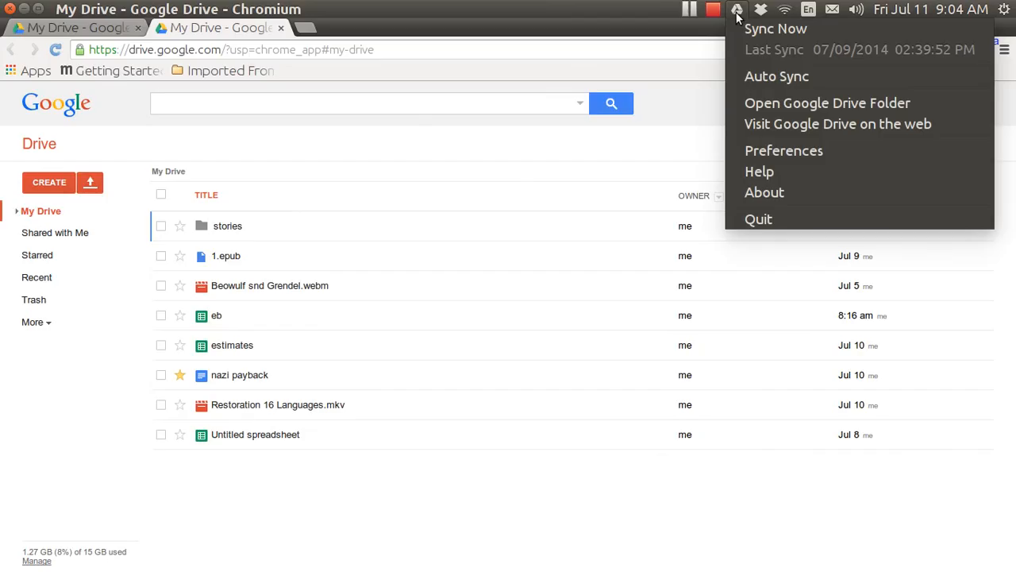
{"action": "mouse_move", "coordinate": [826, 102]}
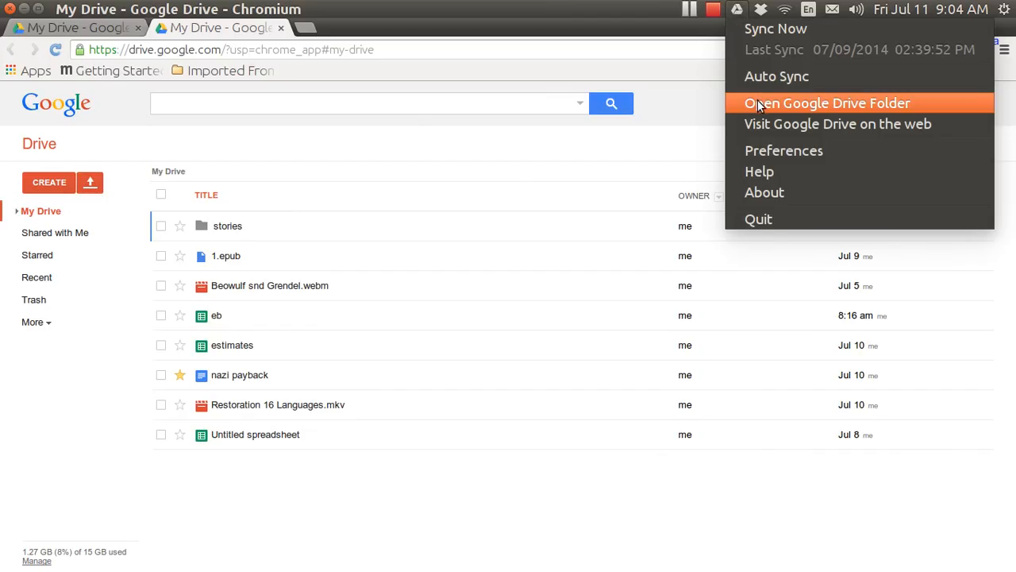
{"action": "left_click", "coordinate": [826, 102]}
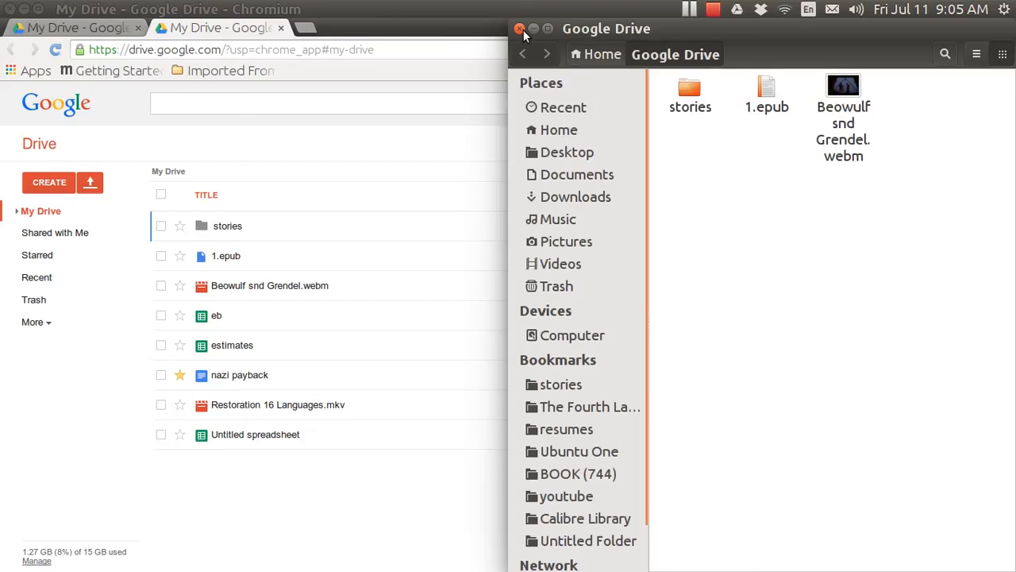
{"action": "left_click", "coordinate": [521, 28]}
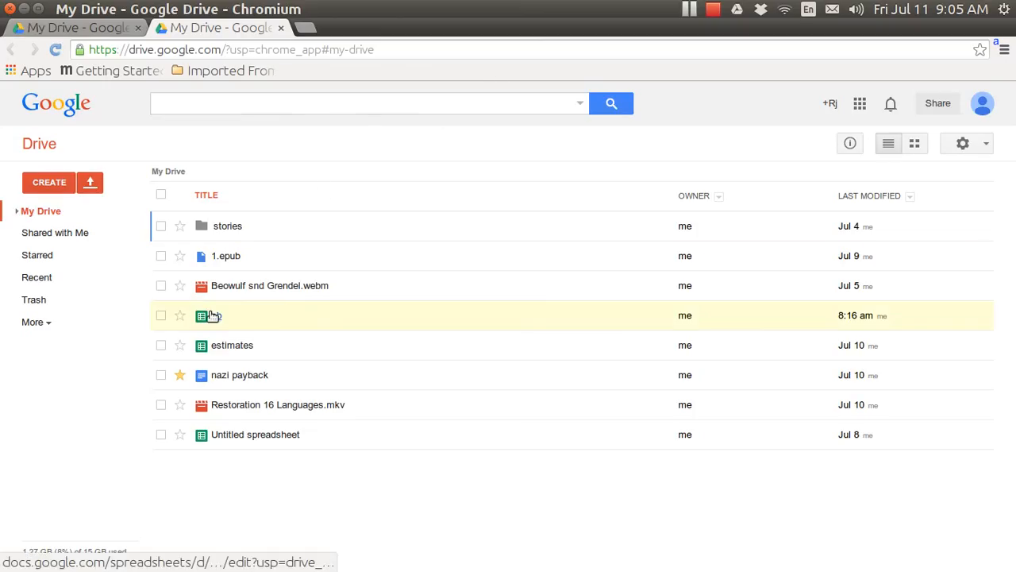
Open the eb spreadsheet in Sheets and select the Fri hours value in C3.
{"action": "double_click", "coordinate": [209, 315]}
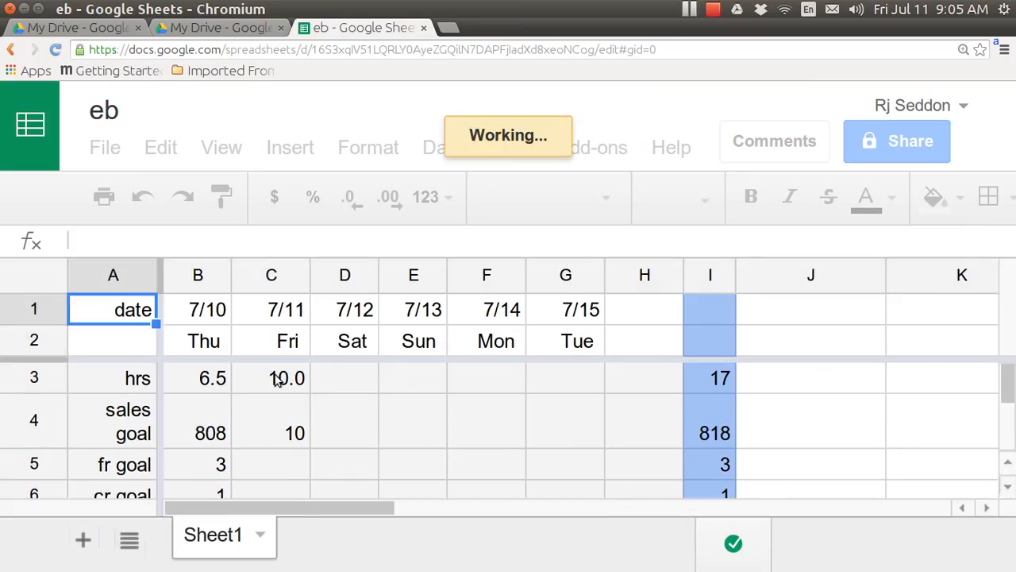
{"action": "left_click", "coordinate": [270, 378]}
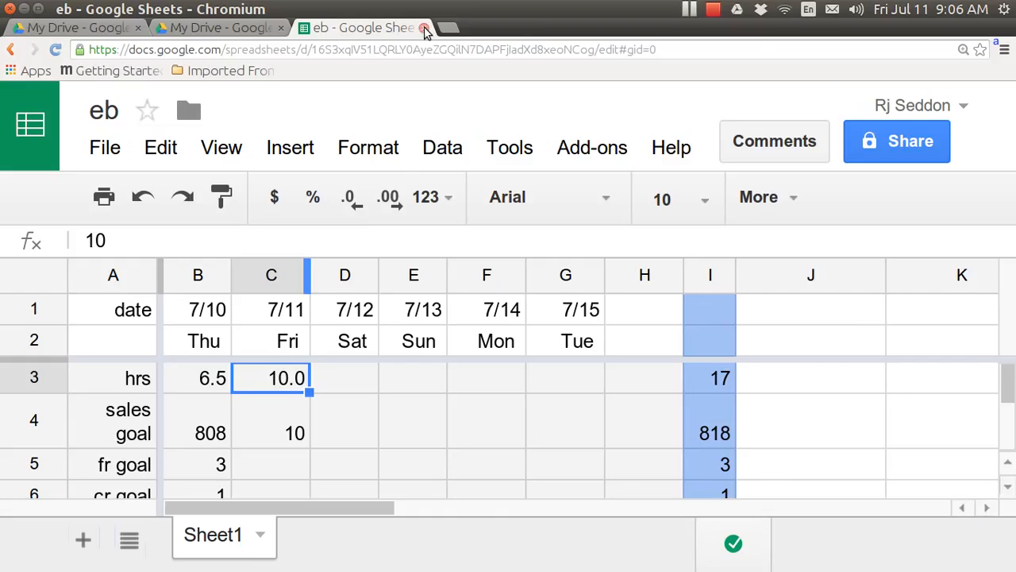
Close the eb sheet and hover over files back in the My Drive list.
{"action": "left_click", "coordinate": [77, 27]}
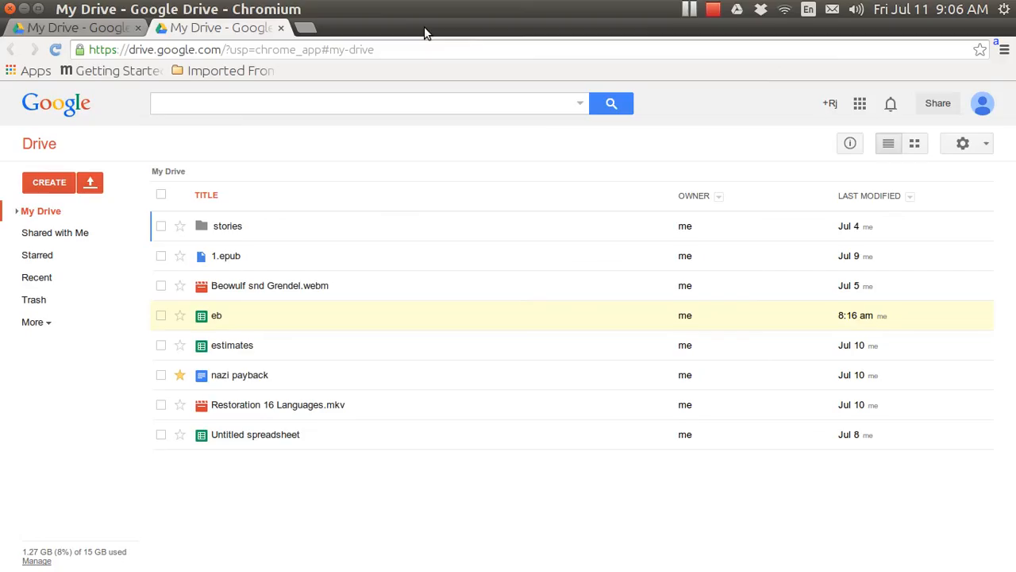
{"action": "mouse_move", "coordinate": [289, 204]}
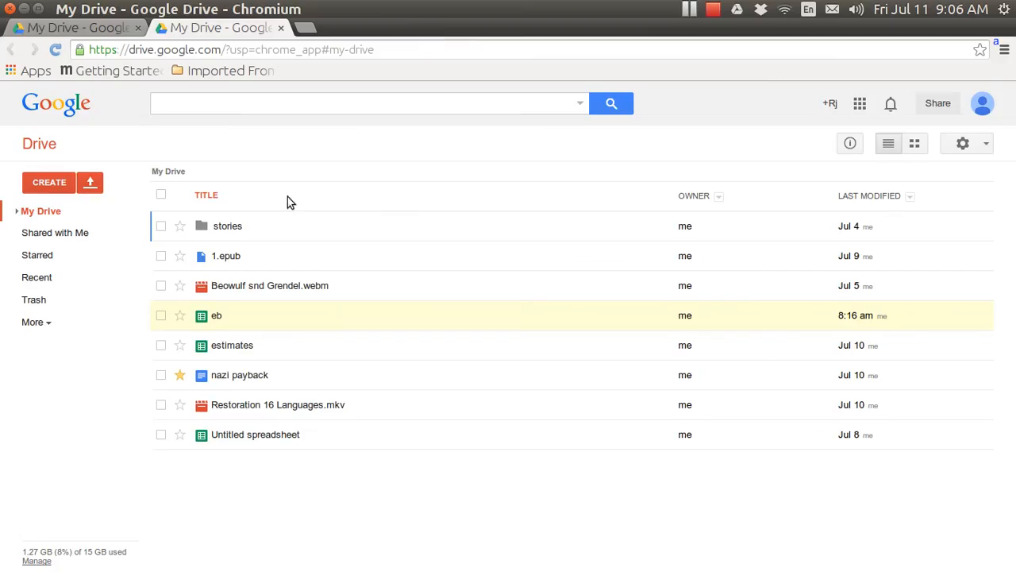
{"action": "mouse_move", "coordinate": [232, 345]}
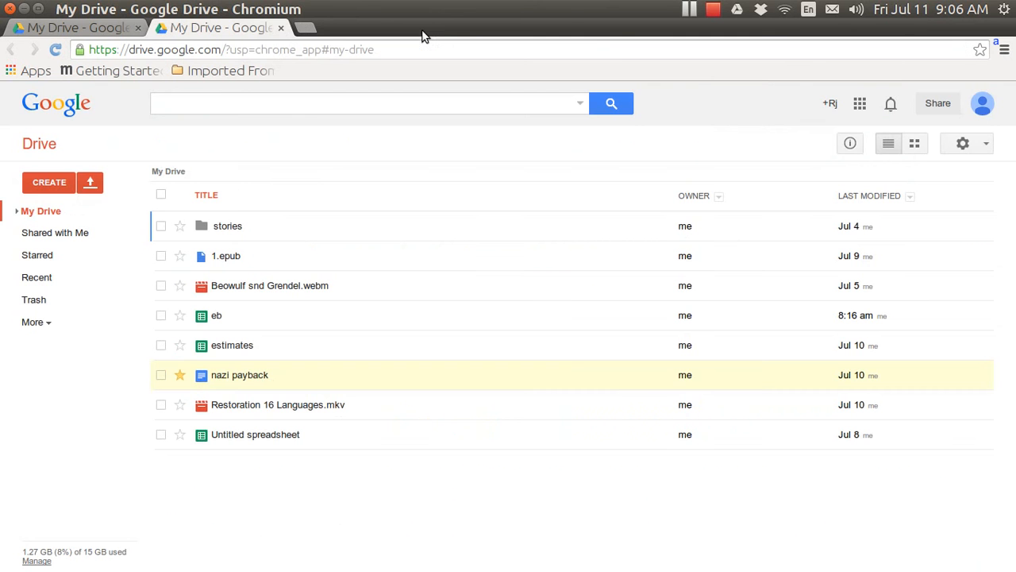
{"action": "left_click", "coordinate": [229, 225]}
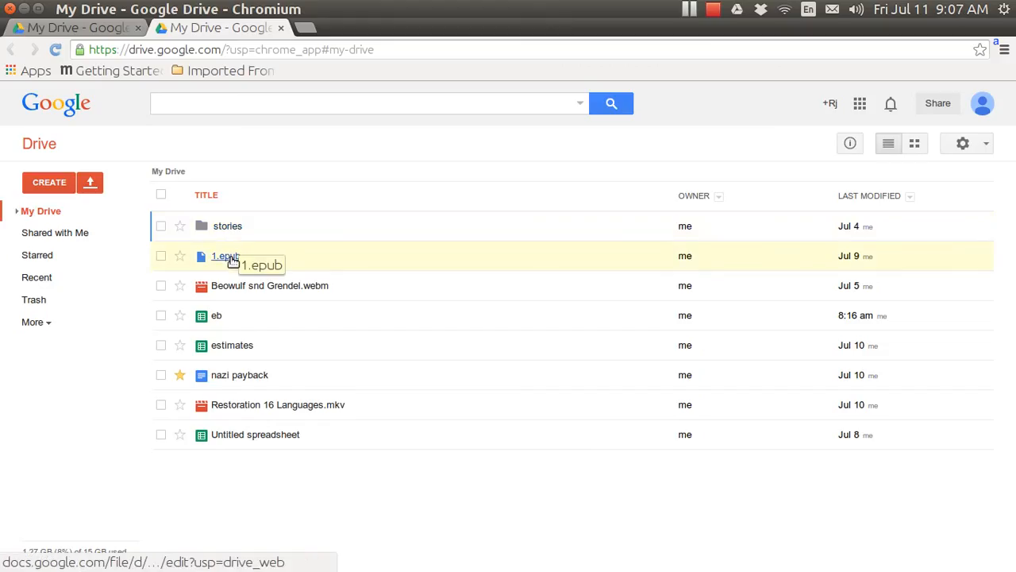
{"action": "mouse_move", "coordinate": [226, 286]}
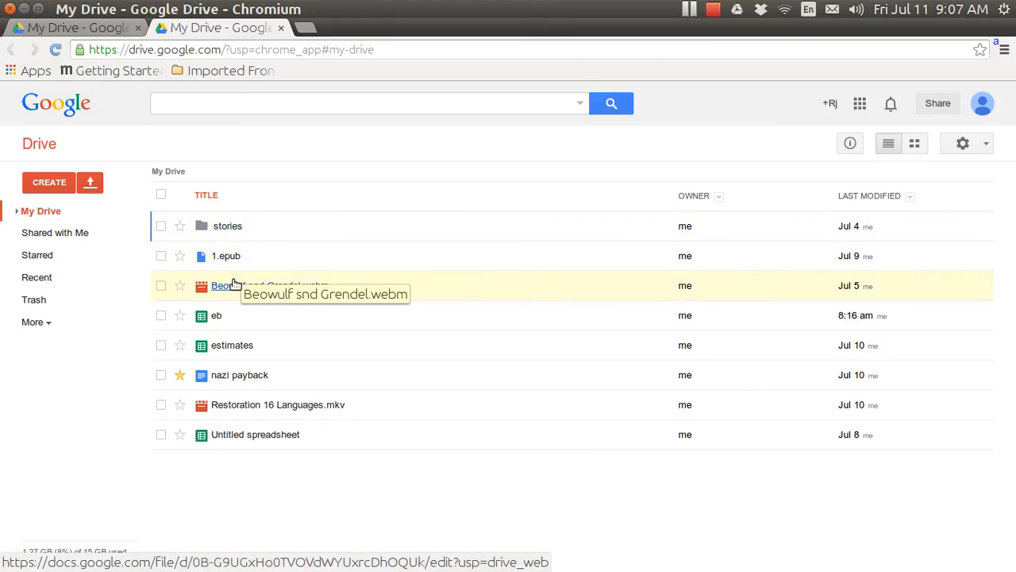
{"action": "mouse_move", "coordinate": [236, 407]}
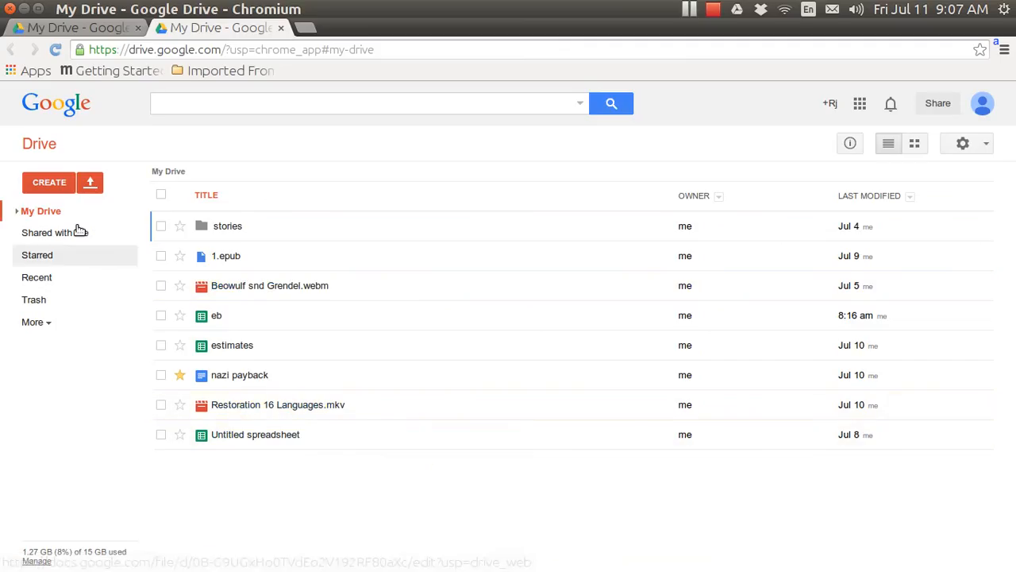
{"action": "left_click", "coordinate": [48, 181]}
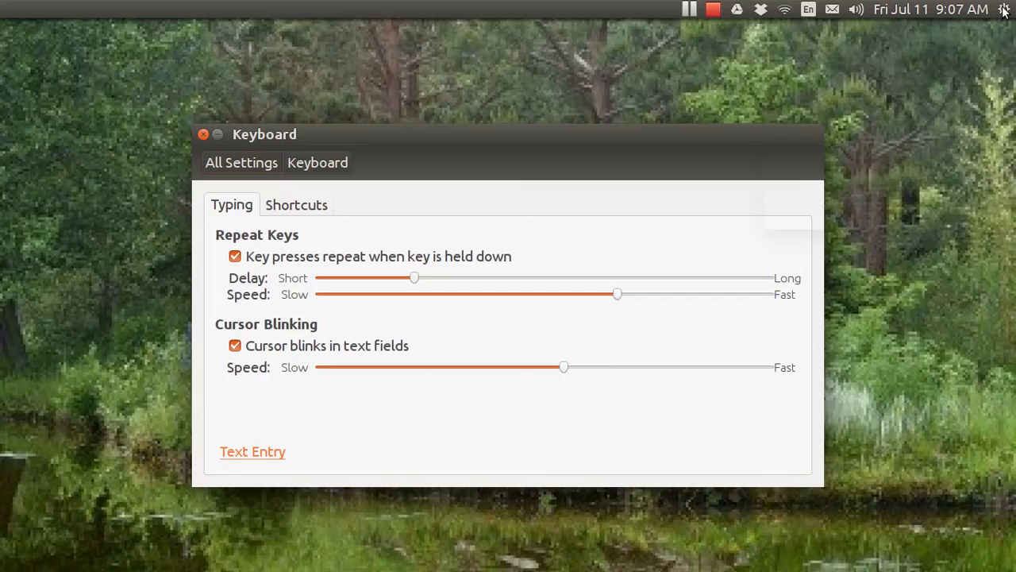
Reach Keyboard > Shortcuts > Custom Shortcuts and scroll to the google drive entry on Ctrl+Alt+G.
{"action": "left_click", "coordinate": [1004, 9]}
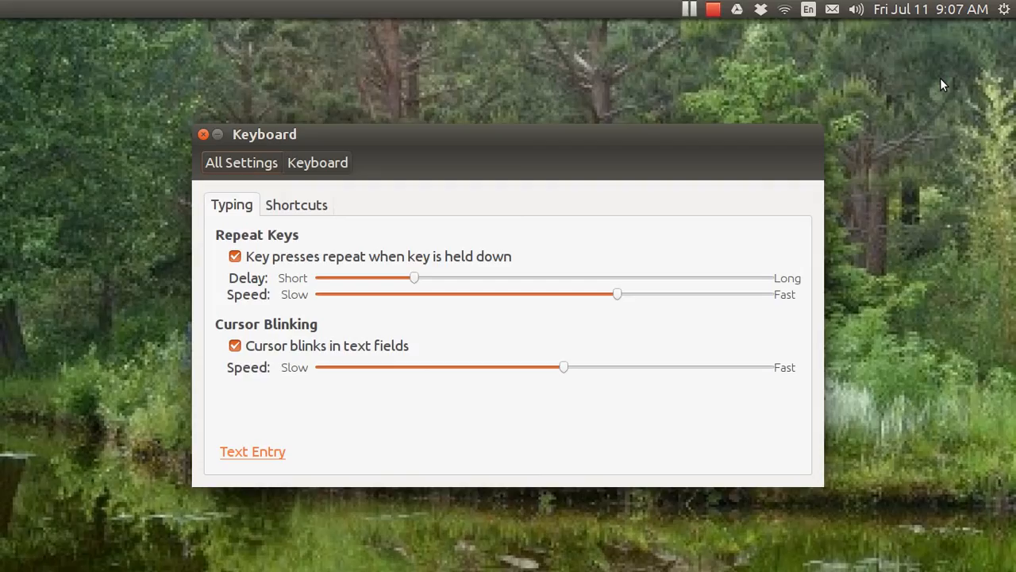
{"action": "mouse_move", "coordinate": [495, 165]}
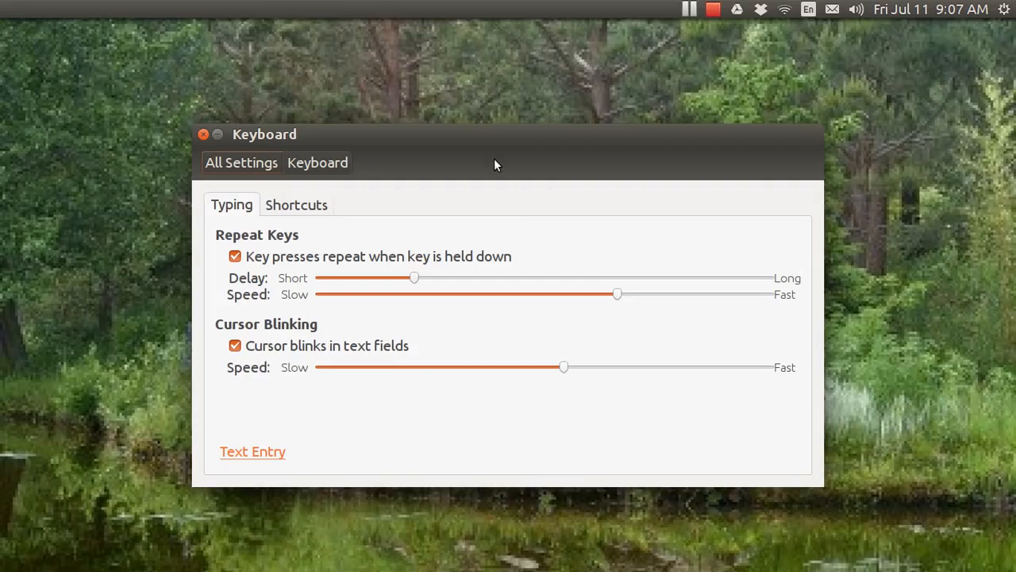
{"action": "left_click", "coordinate": [295, 203]}
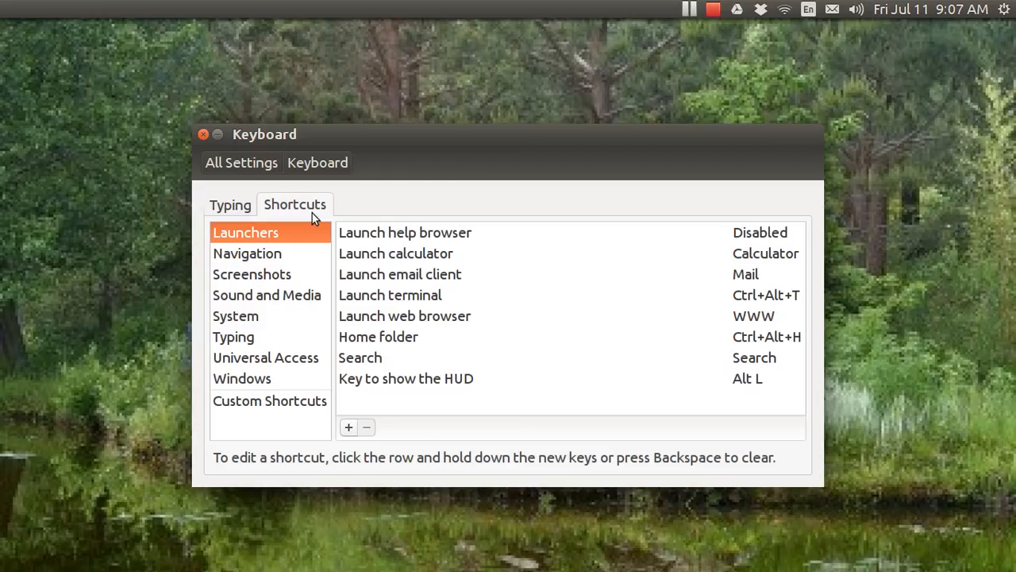
{"action": "left_click", "coordinate": [270, 401]}
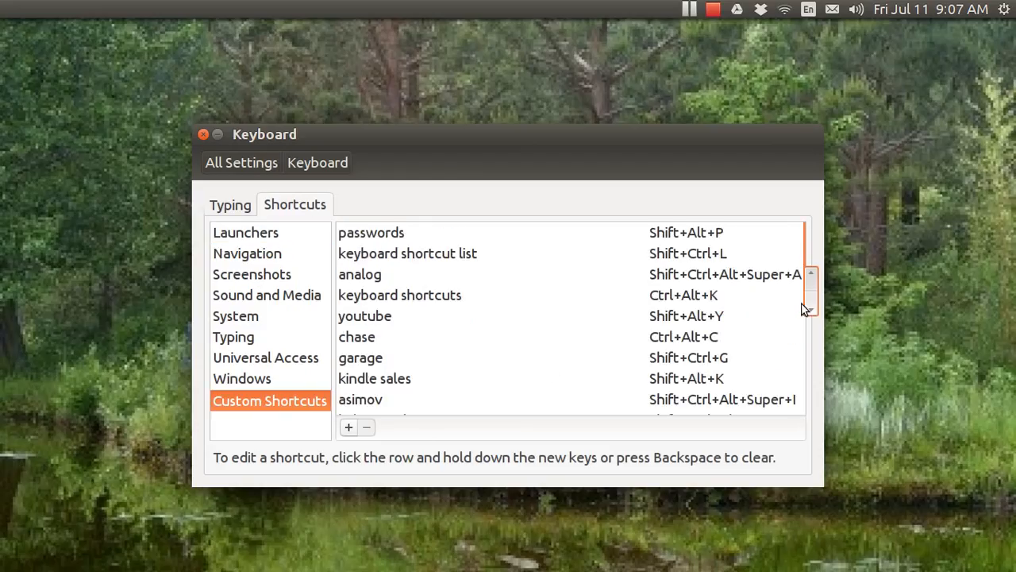
{"action": "scroll", "scroll_direction": "down", "scroll_amount": 3}
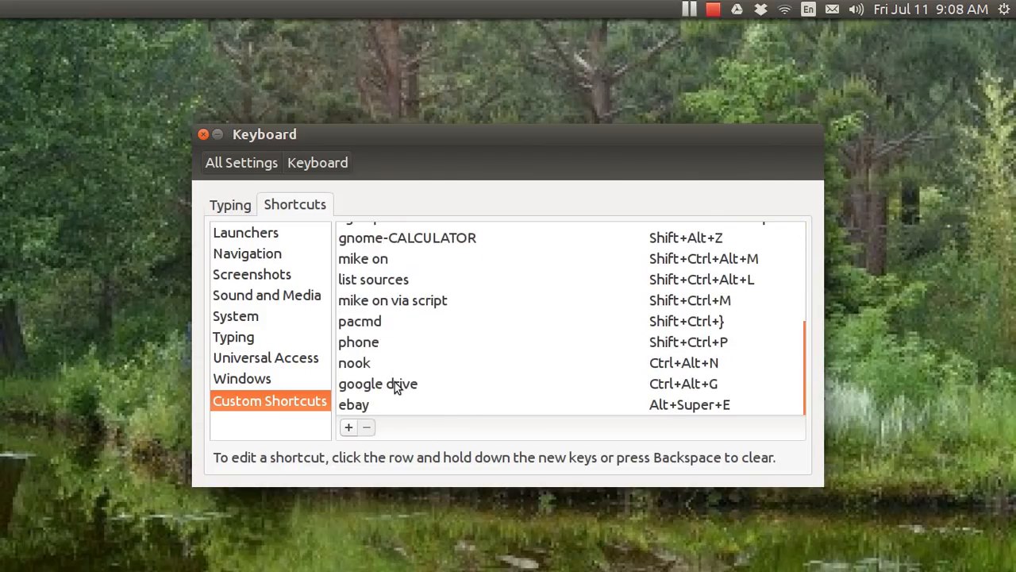
Read the google drive shortcut's Chromium drive.google.com command, cancel, and close Keyboard settings.
{"action": "double_click", "coordinate": [378, 383]}
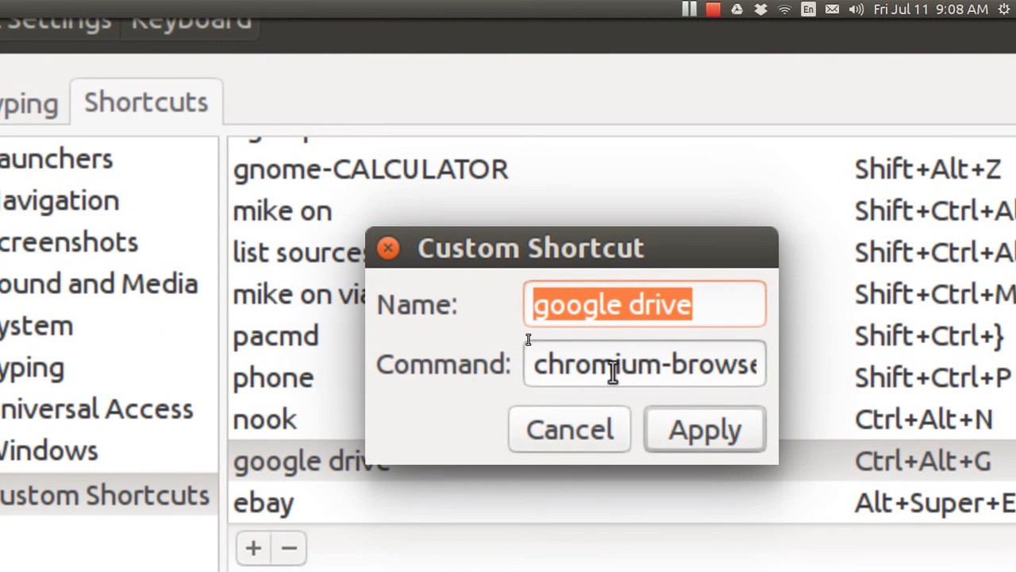
{"action": "left_click", "coordinate": [616, 364]}
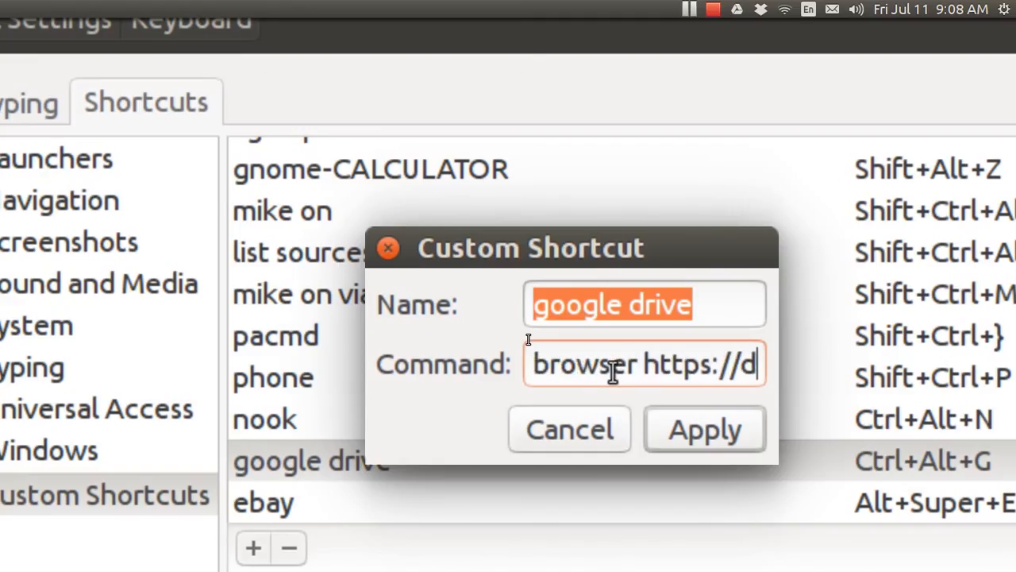
{"action": "type", "text": "r"}
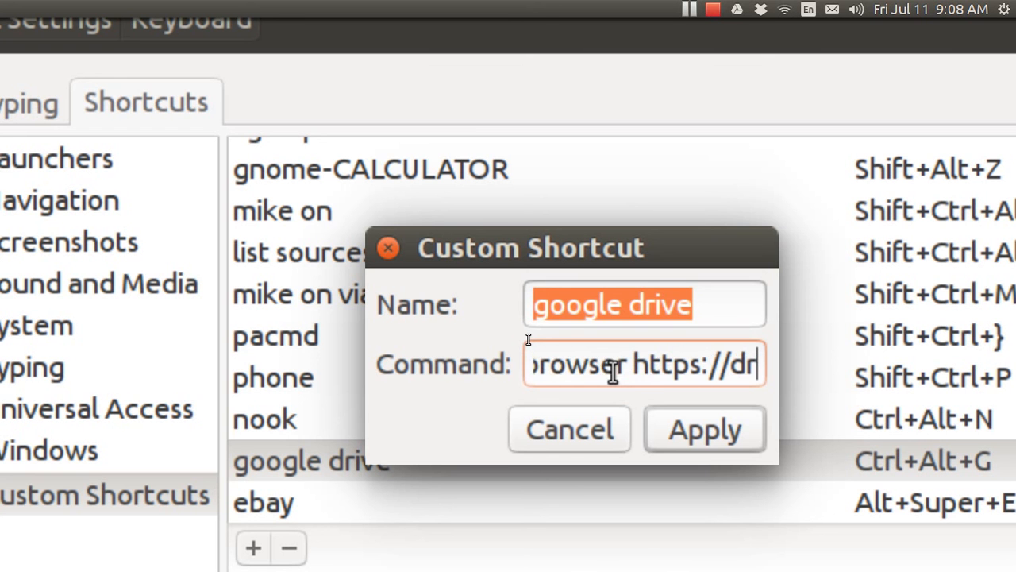
{"action": "type", "text": "drive."}
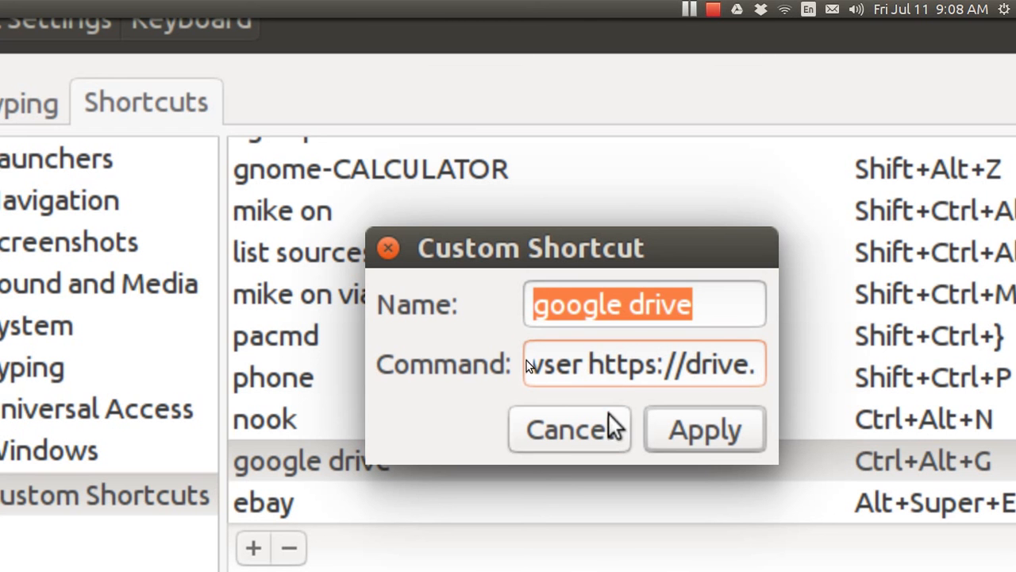
{"action": "left_click", "coordinate": [702, 429]}
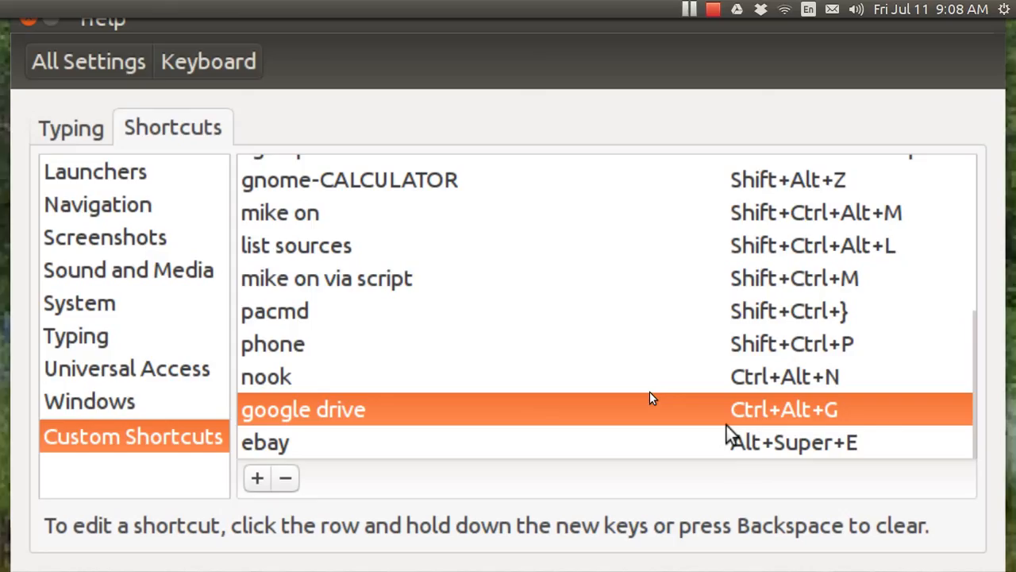
{"action": "mouse_move", "coordinate": [749, 423]}
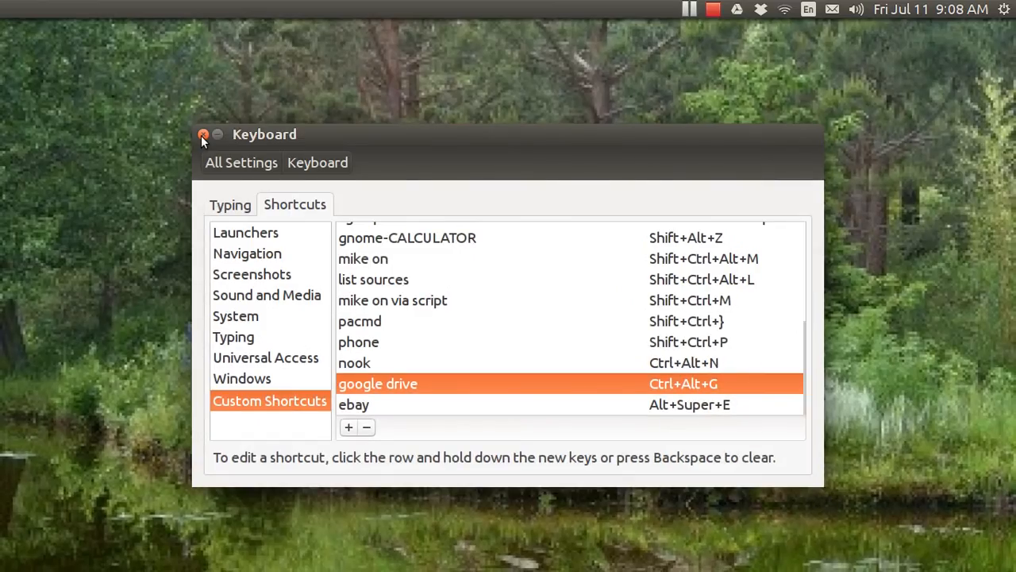
{"action": "left_click", "coordinate": [203, 133]}
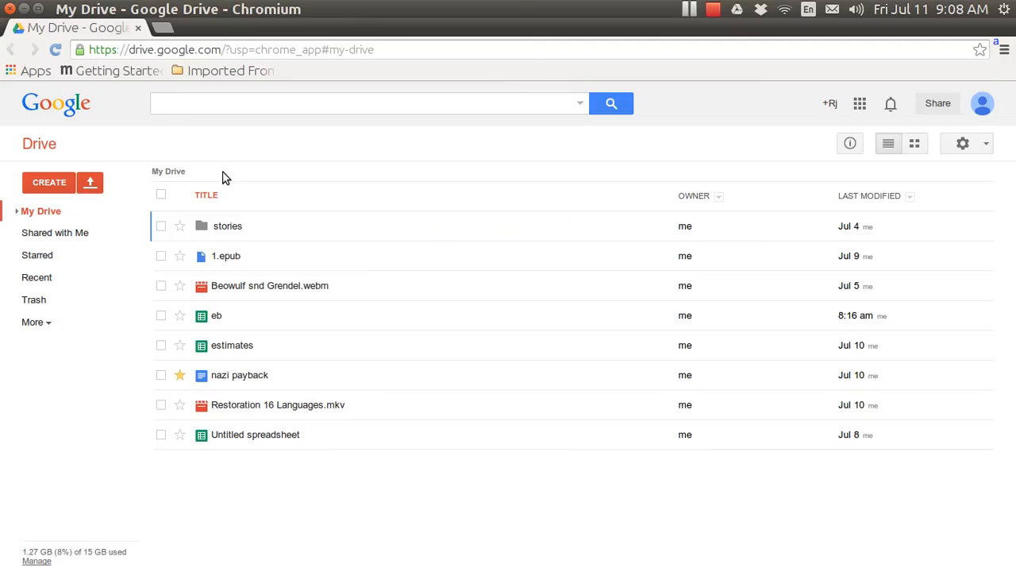
{"action": "mouse_move", "coordinate": [19, 25]}
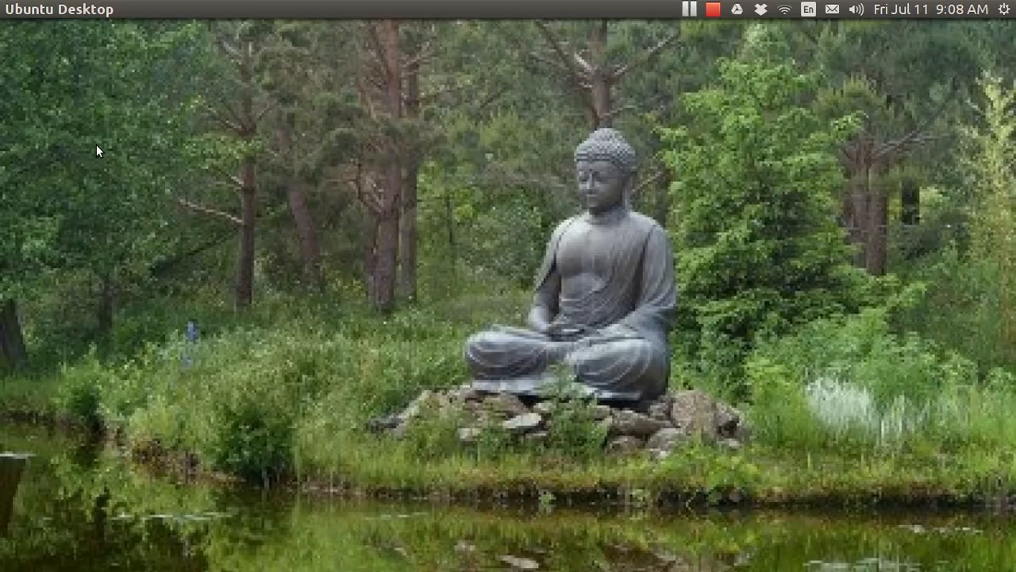
{"action": "mouse_move", "coordinate": [133, 162]}
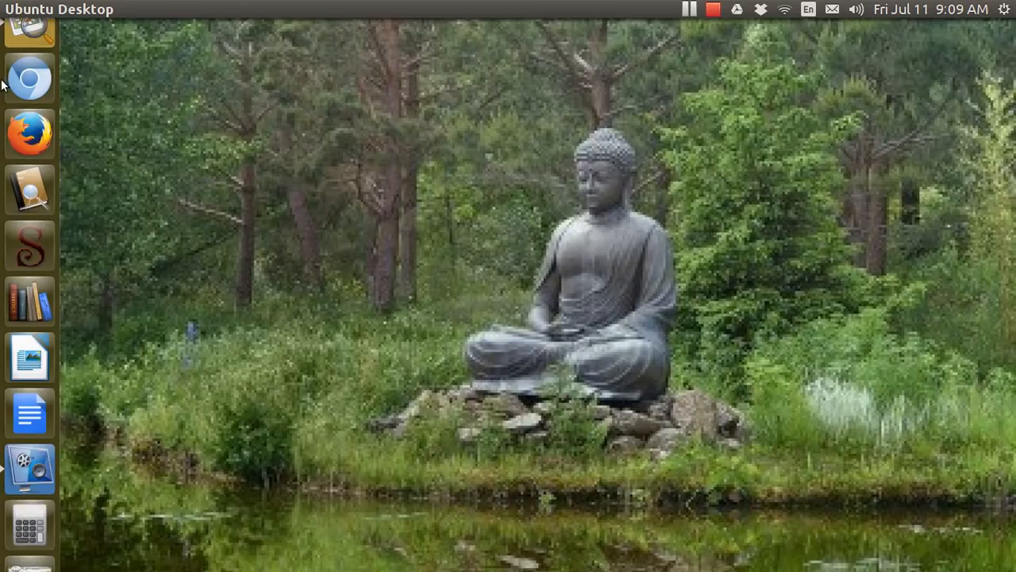
{"action": "mouse_move", "coordinate": [29, 46]}
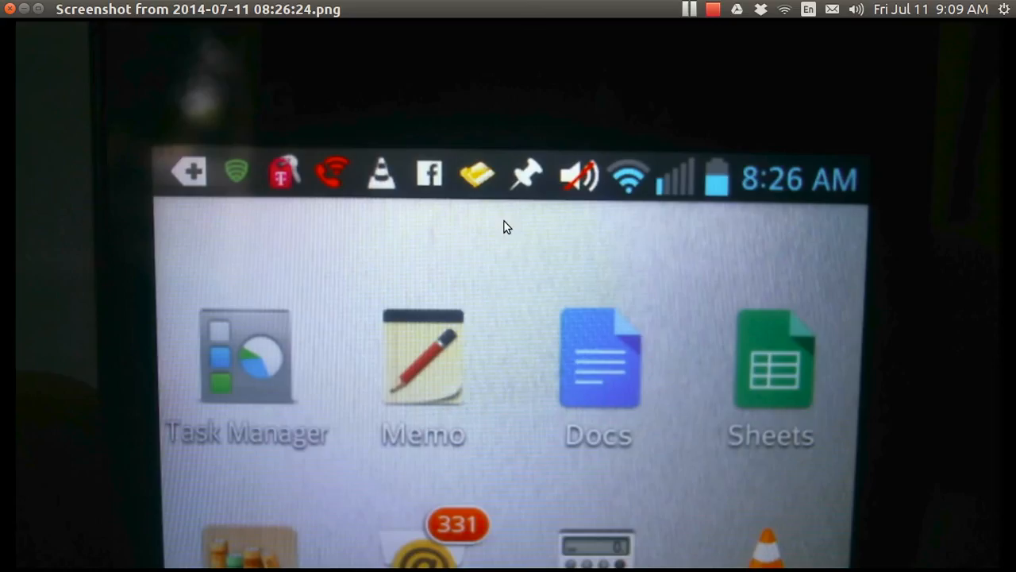
{"action": "mouse_move", "coordinate": [607, 251]}
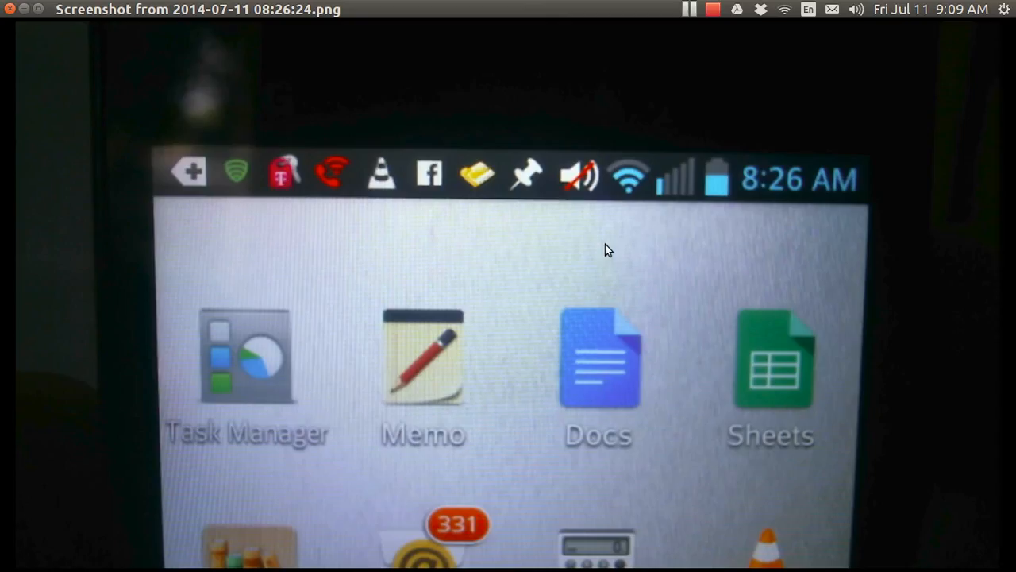
{"action": "mouse_move", "coordinate": [753, 343]}
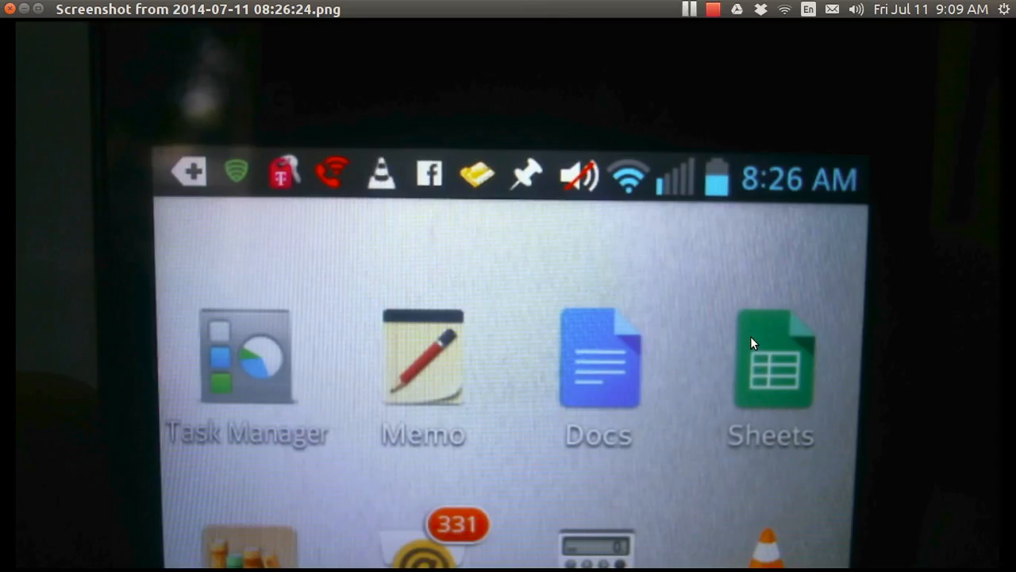
{"action": "mouse_move", "coordinate": [619, 353]}
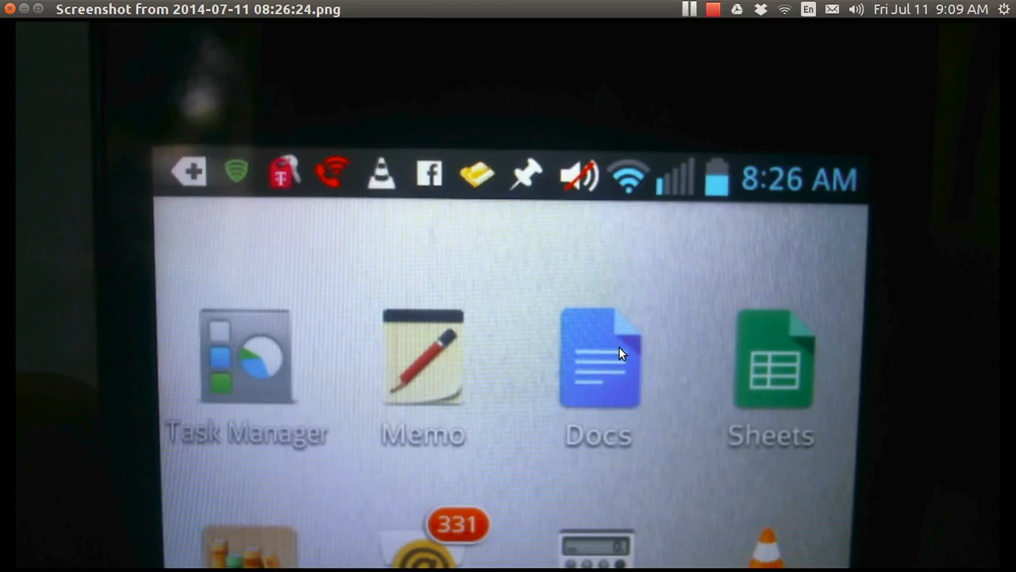
{"action": "mouse_move", "coordinate": [746, 367]}
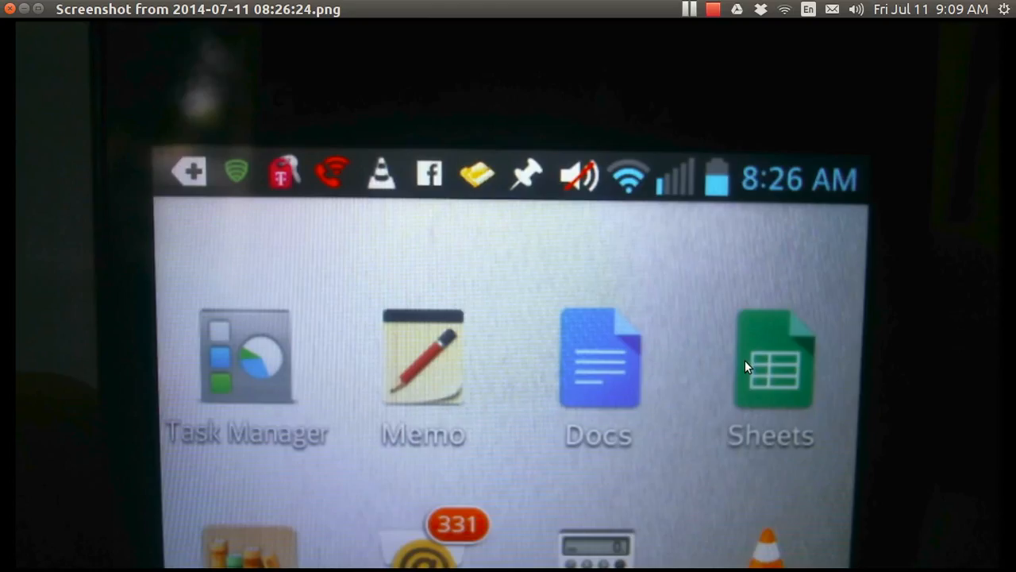
Advance two phone screenshots to the synced eb sheet of hours and sales goals for 7/10–7/15.
{"action": "left_click", "coordinate": [769, 362]}
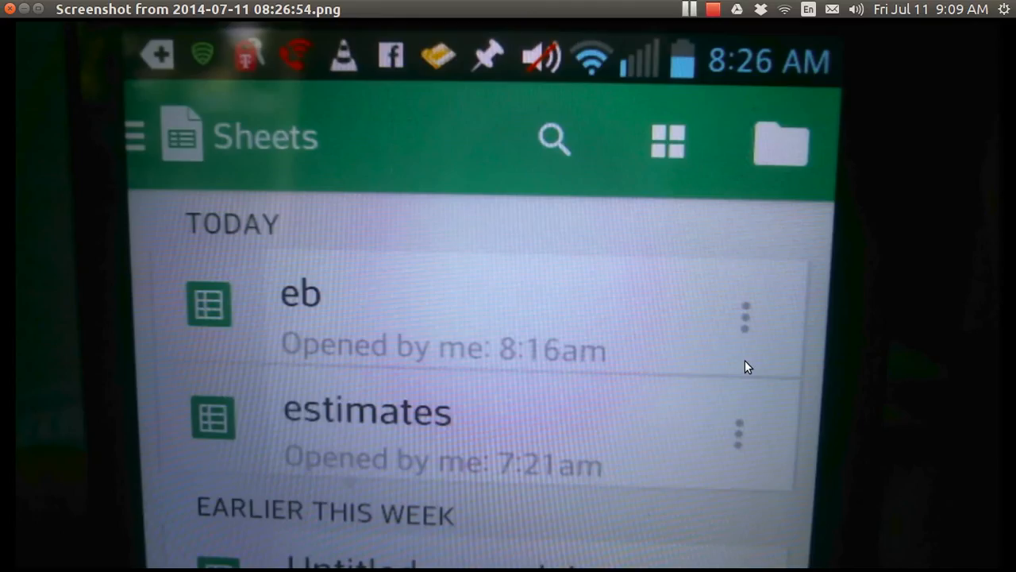
{"action": "mouse_move", "coordinate": [349, 309]}
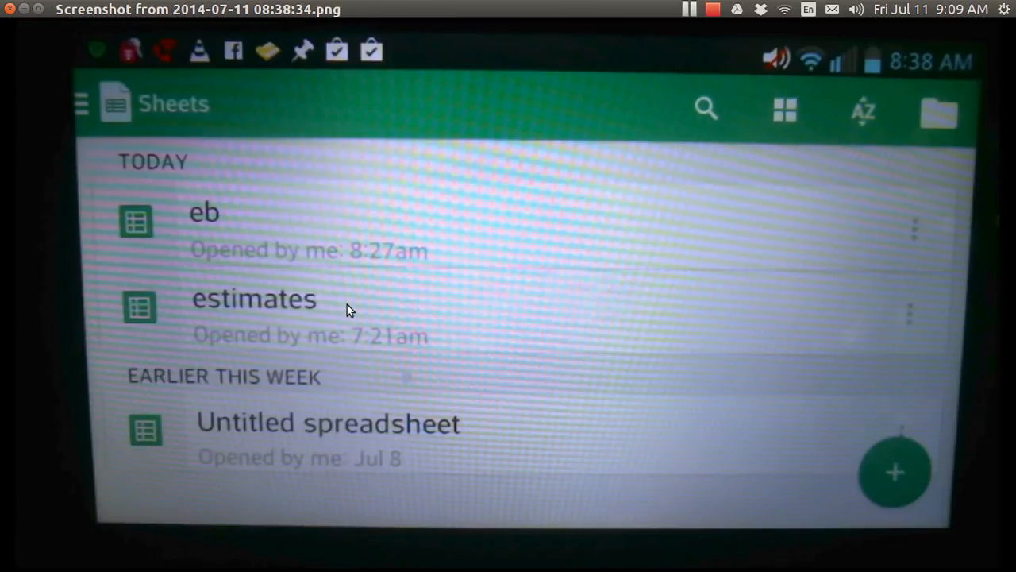
{"action": "left_click", "coordinate": [254, 298]}
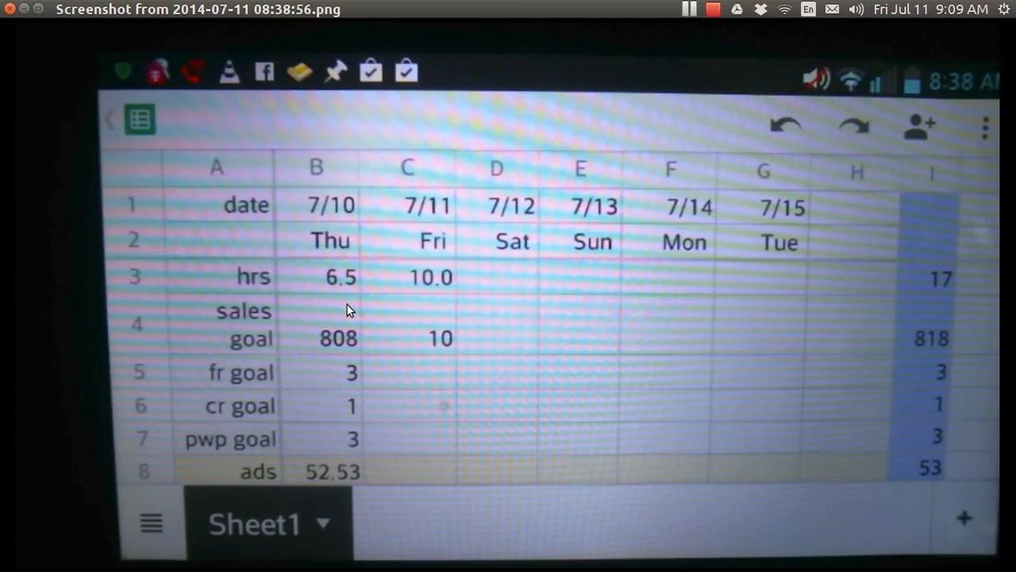
{"action": "mouse_move", "coordinate": [400, 294]}
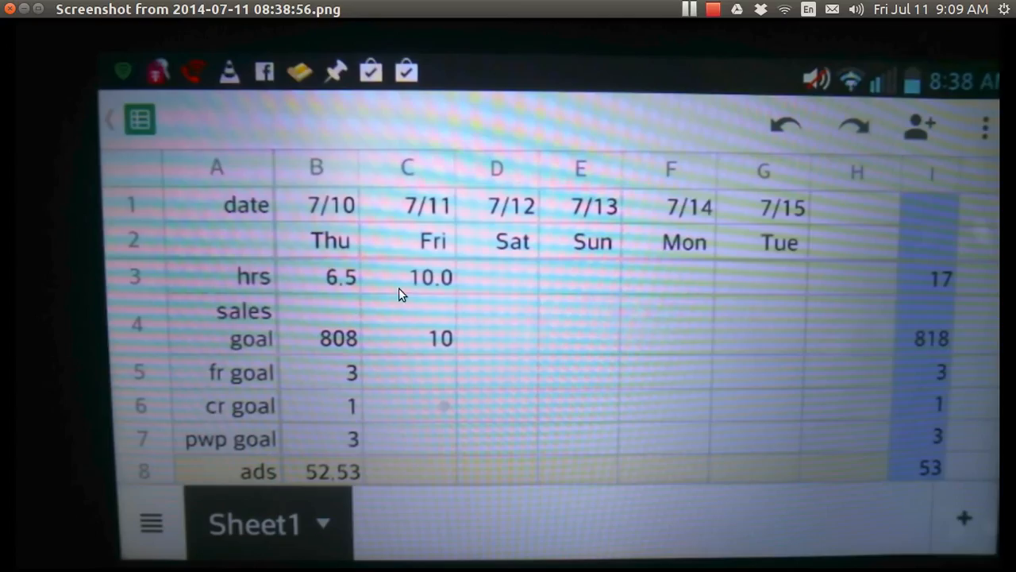
{"action": "mouse_move", "coordinate": [421, 286]}
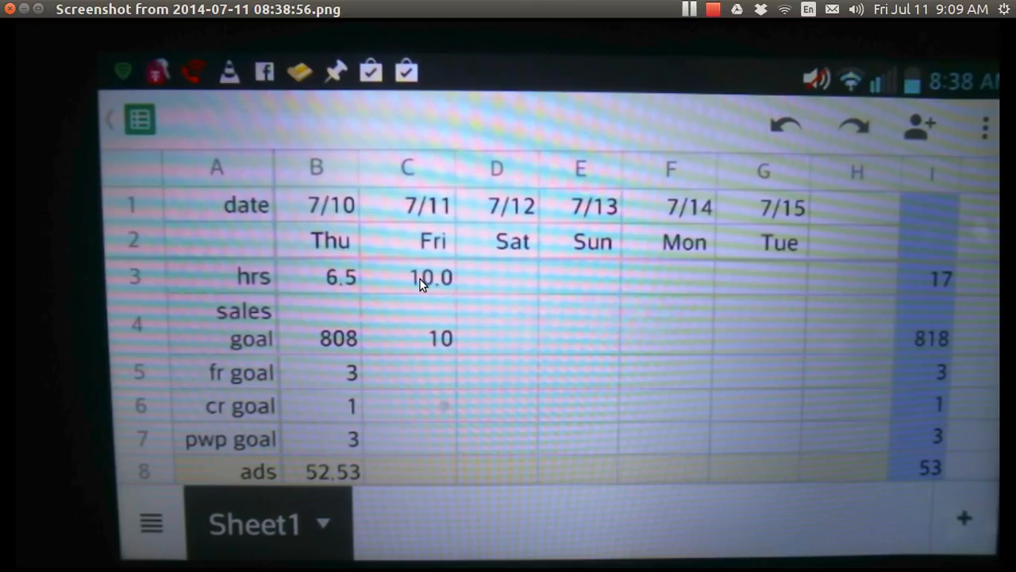